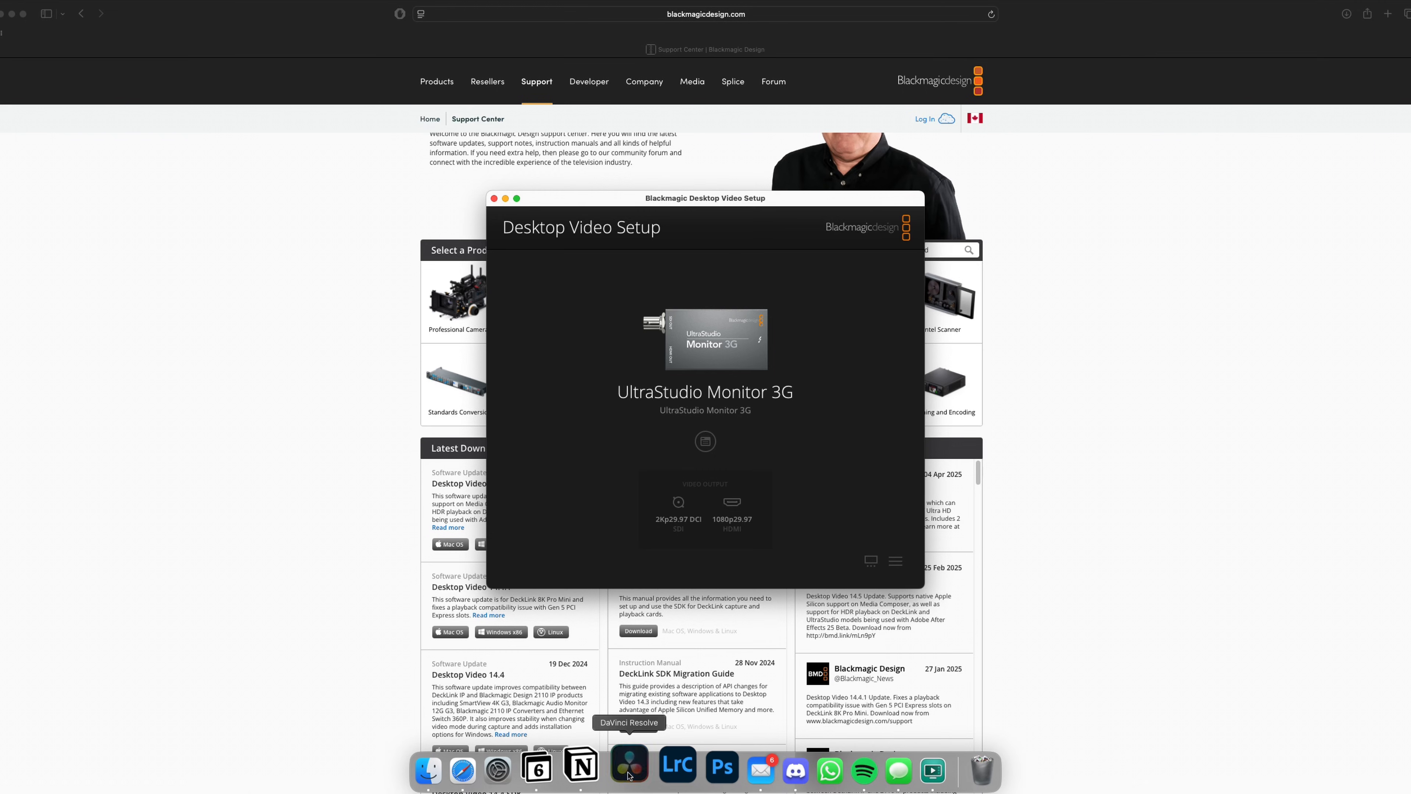
Launch DaVinci Resolve Studio 20 from the Dock while Desktop Video Setup stays open
{"action": "left_click", "coordinate": [629, 768]}
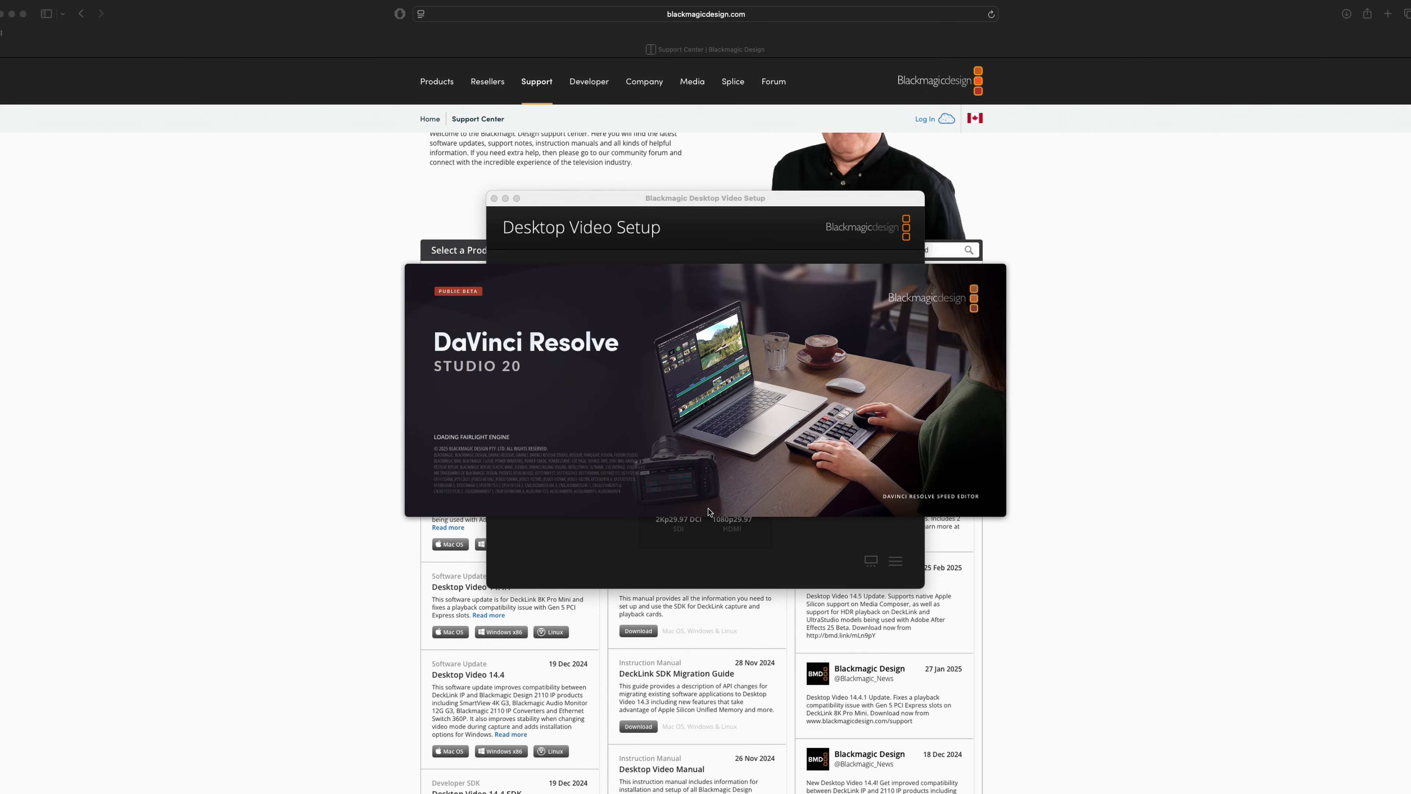